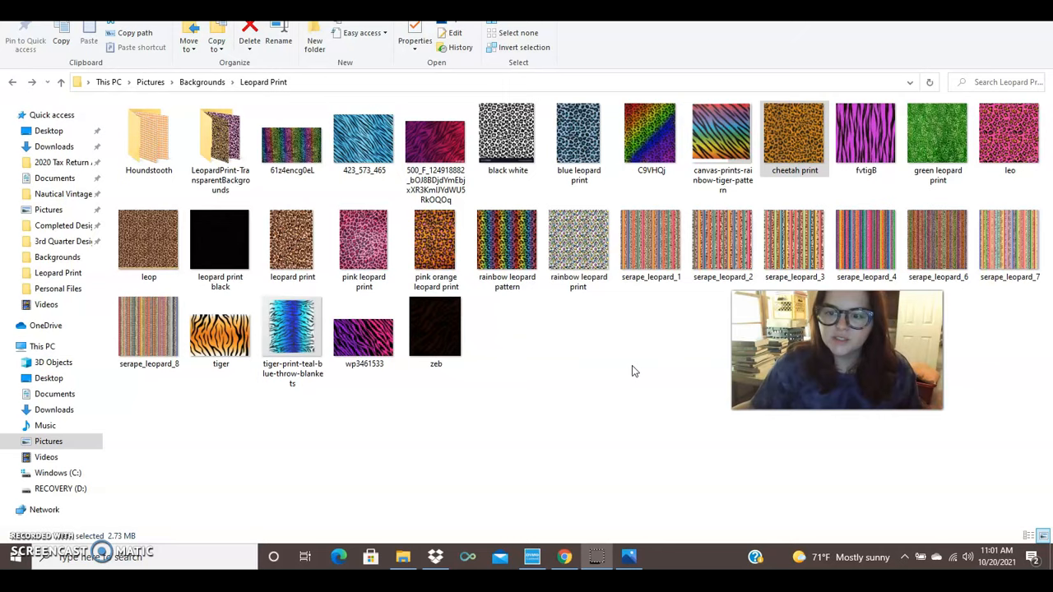
- Review the leopard-bordered design on black and close the Background colour panel
double_click(794, 133)
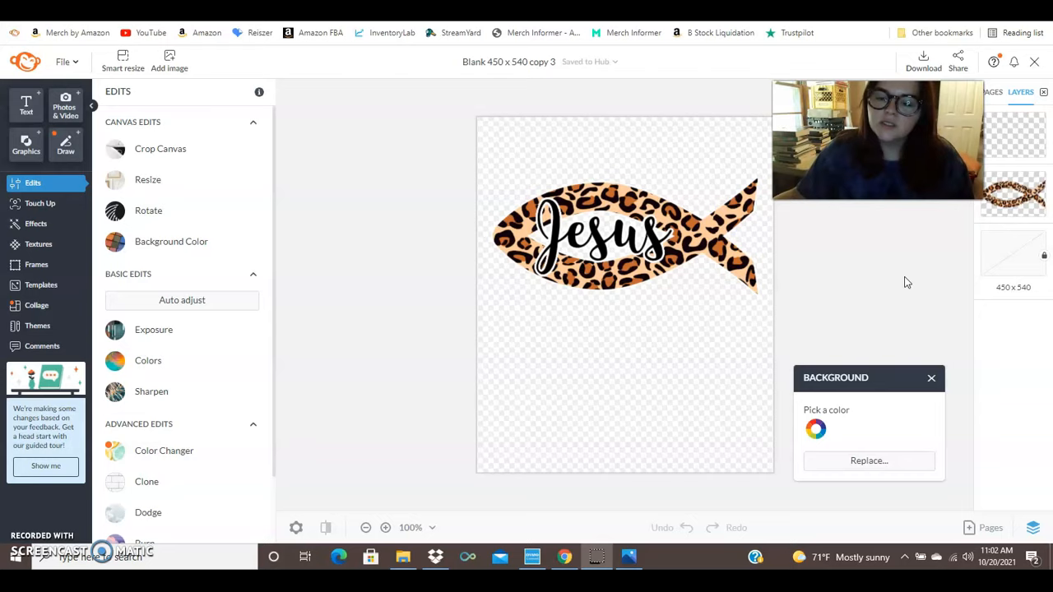
left_click(625, 238)
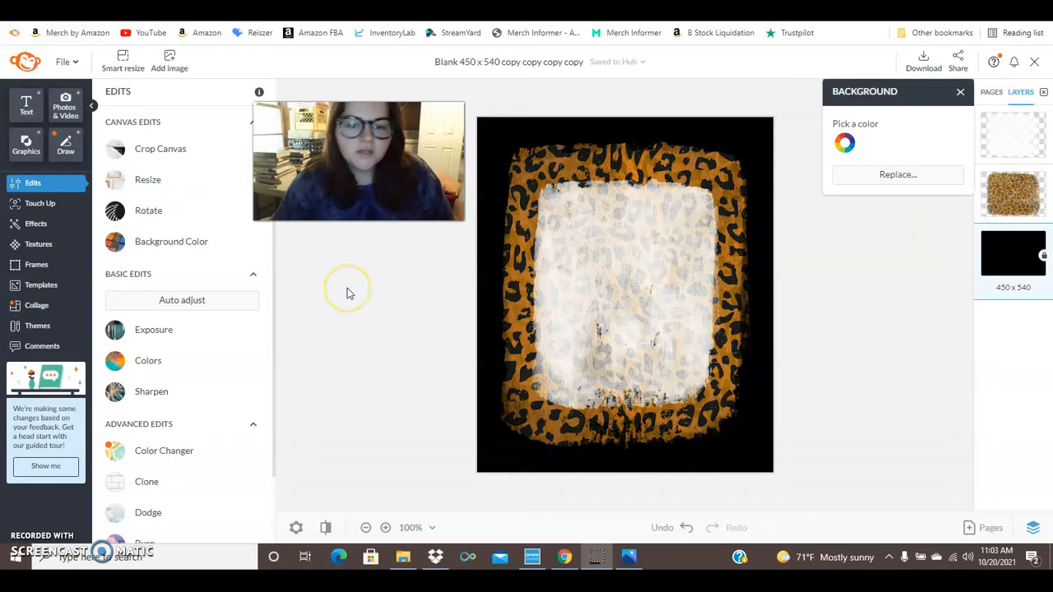
mouse_move(633, 296)
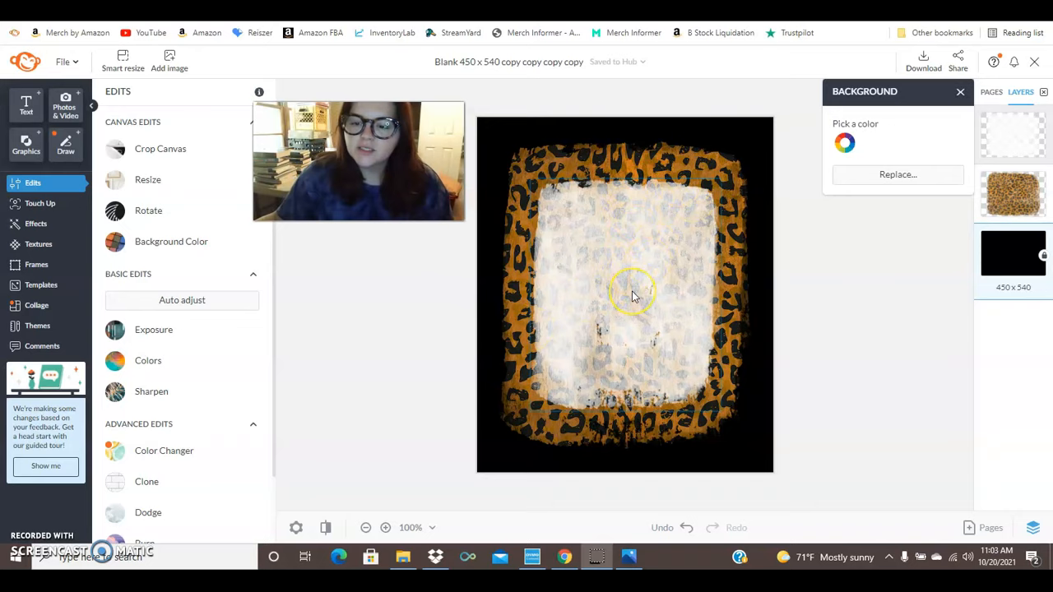
mouse_move(604, 194)
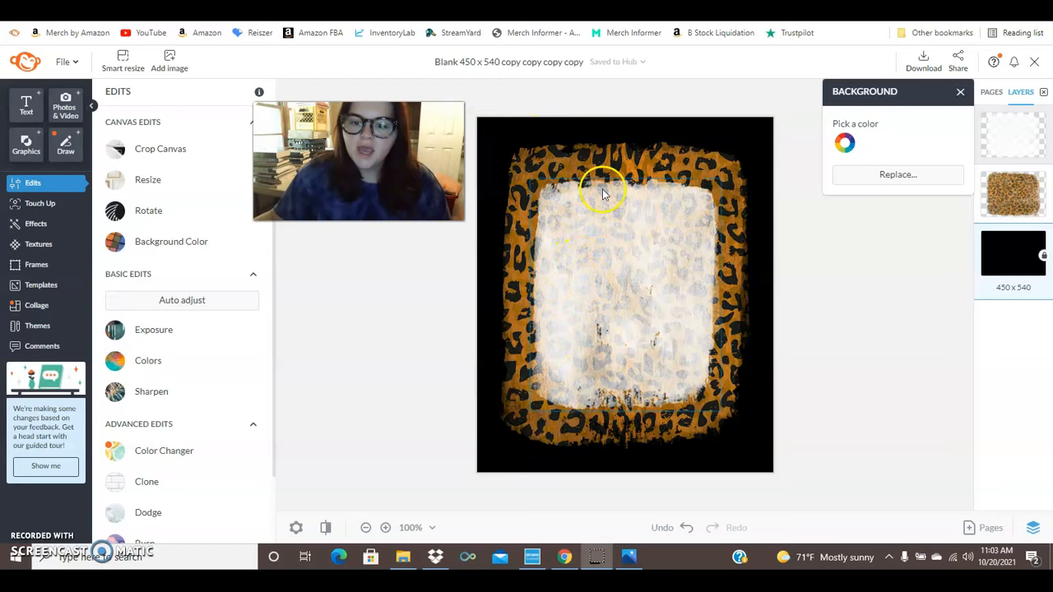
mouse_move(694, 275)
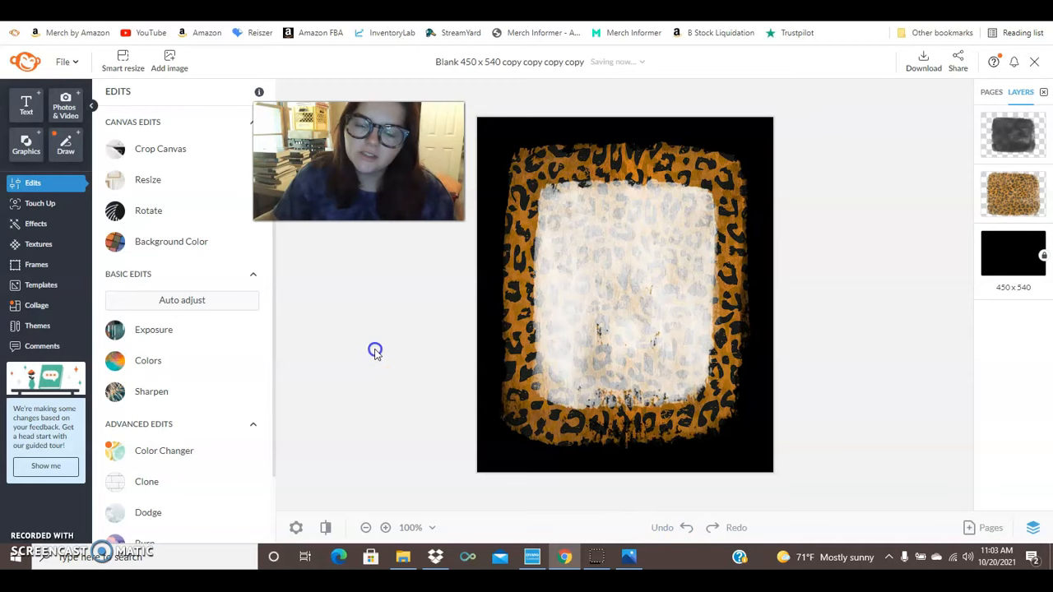
left_click(625, 294)
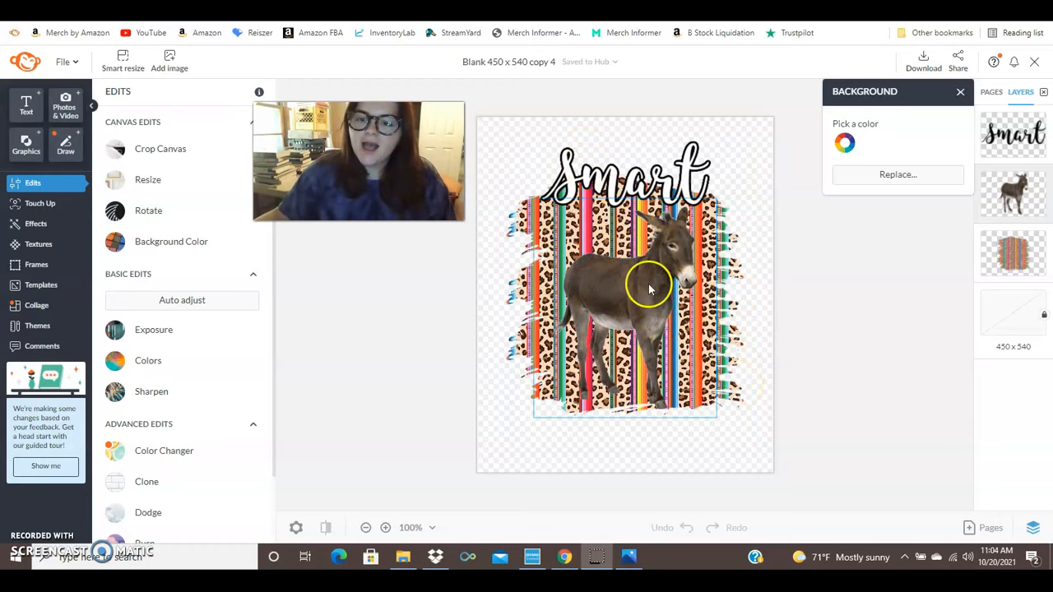
- Select the donkey and 'Smart' lettering, then pick black as the background colour
left_click(678, 189)
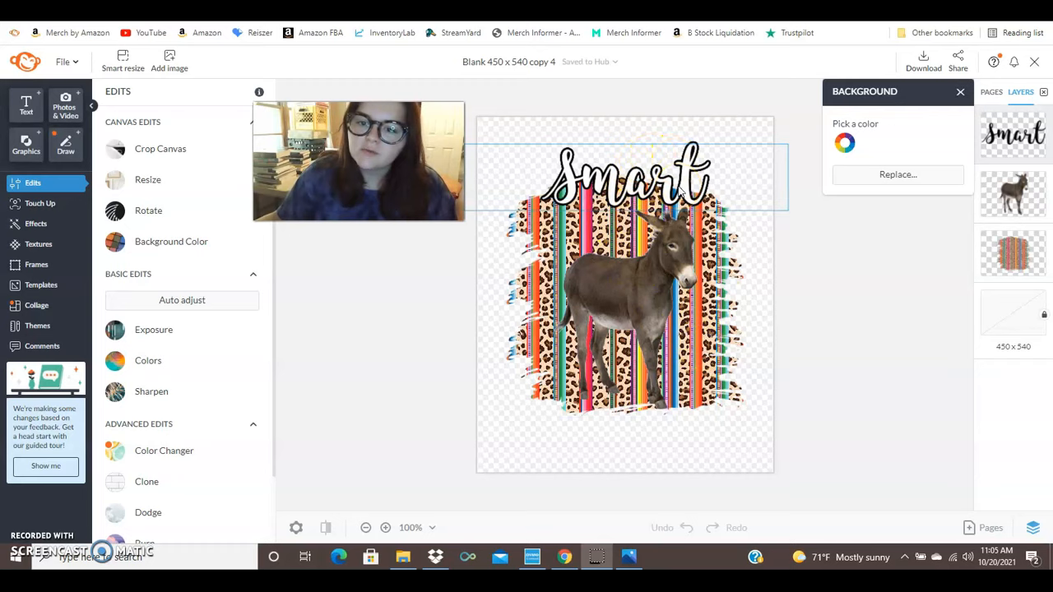
left_click(844, 143)
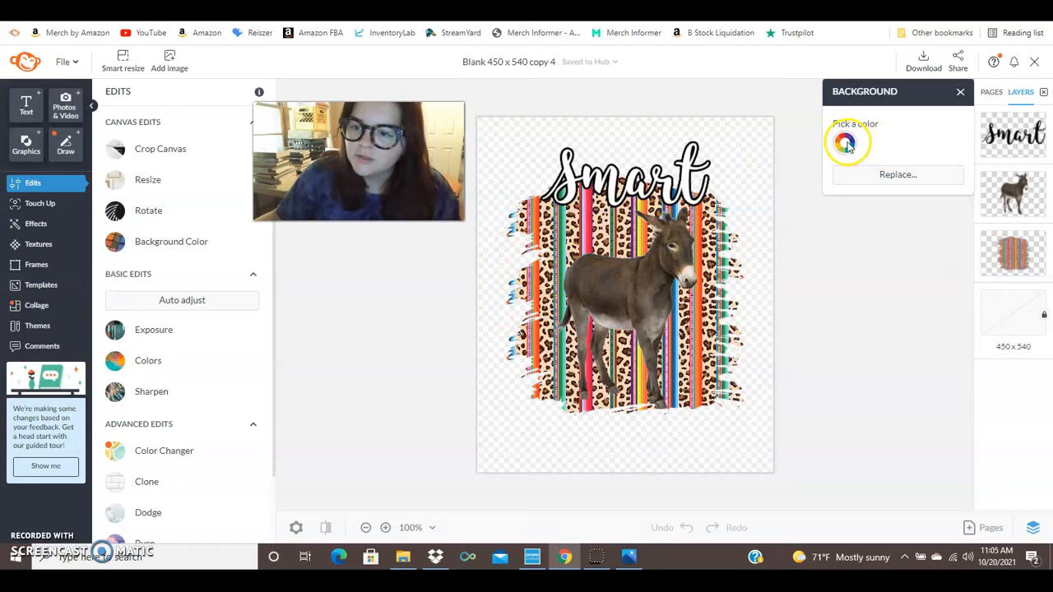
left_click(845, 141)
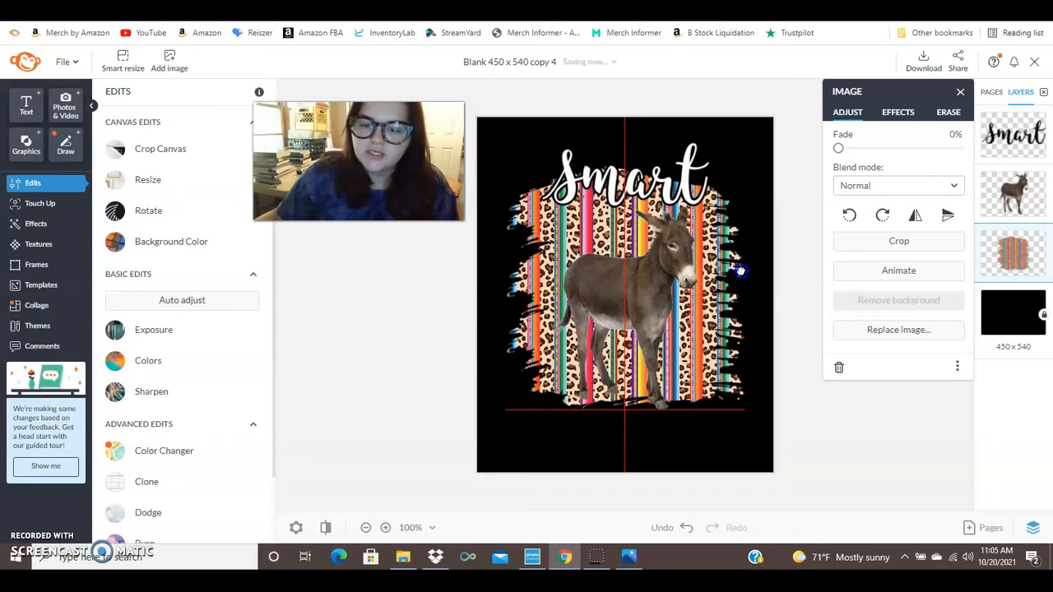
left_click(596, 557)
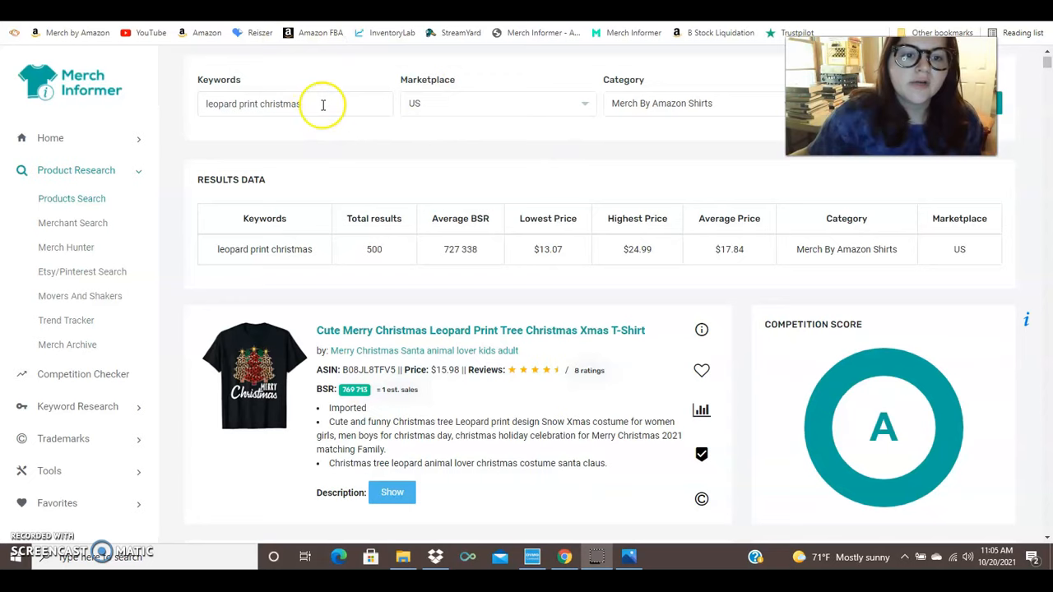
scroll("down", 3)
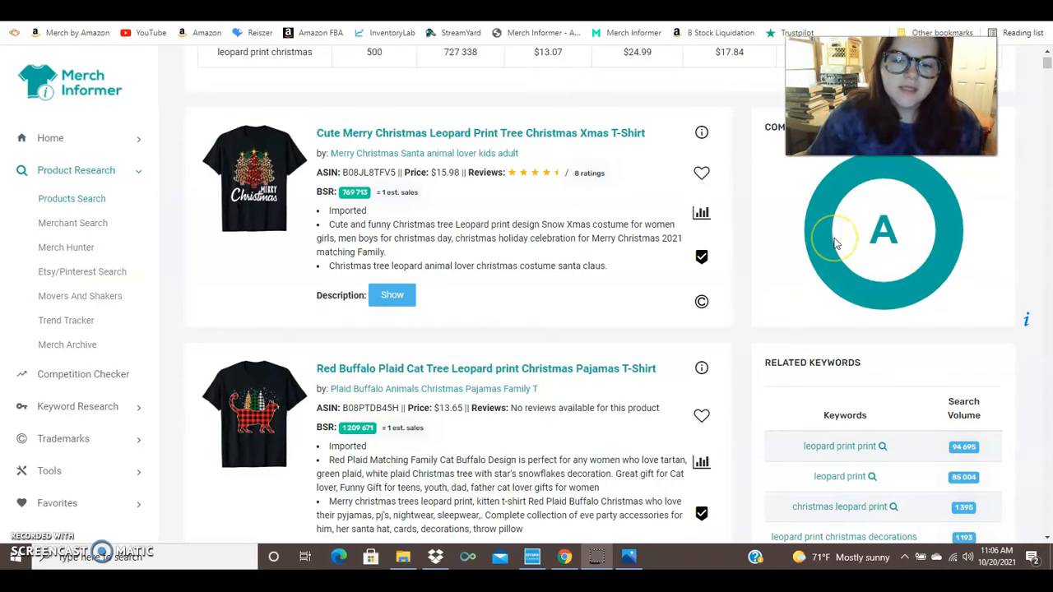
mouse_move(795, 298)
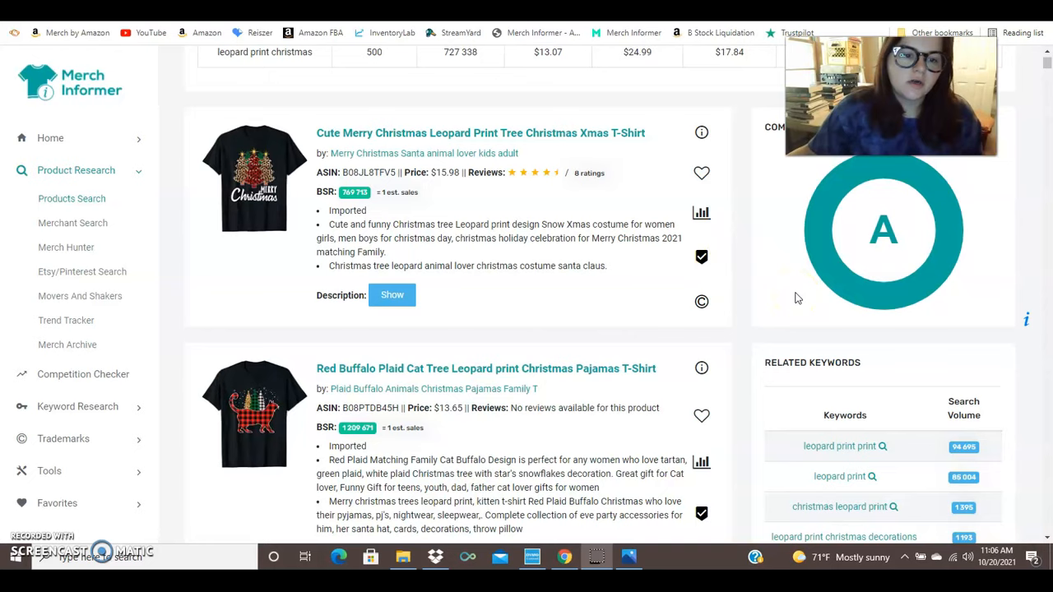
scroll("down", 3)
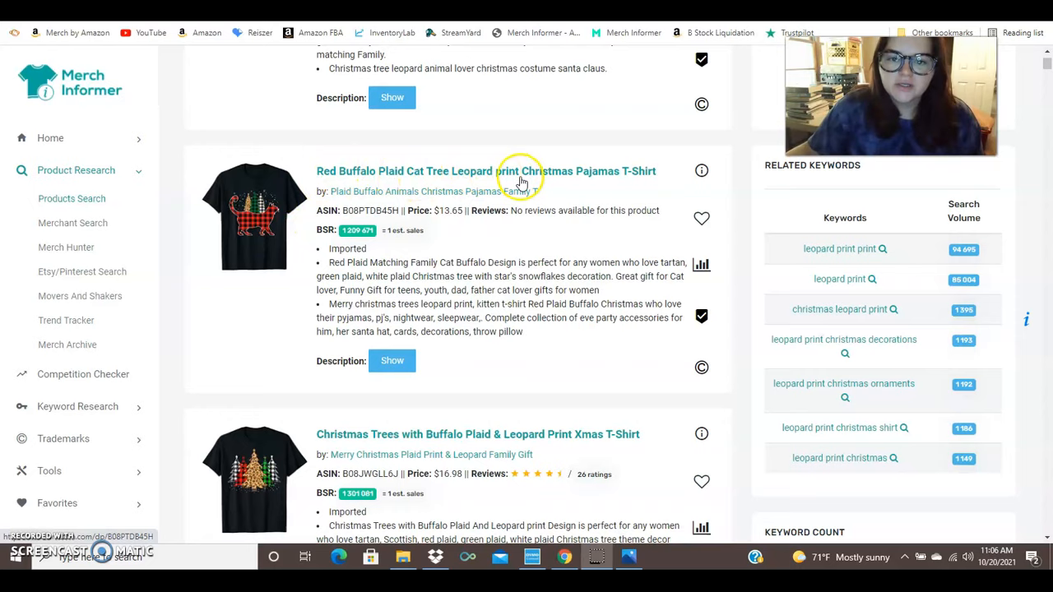
mouse_move(600, 148)
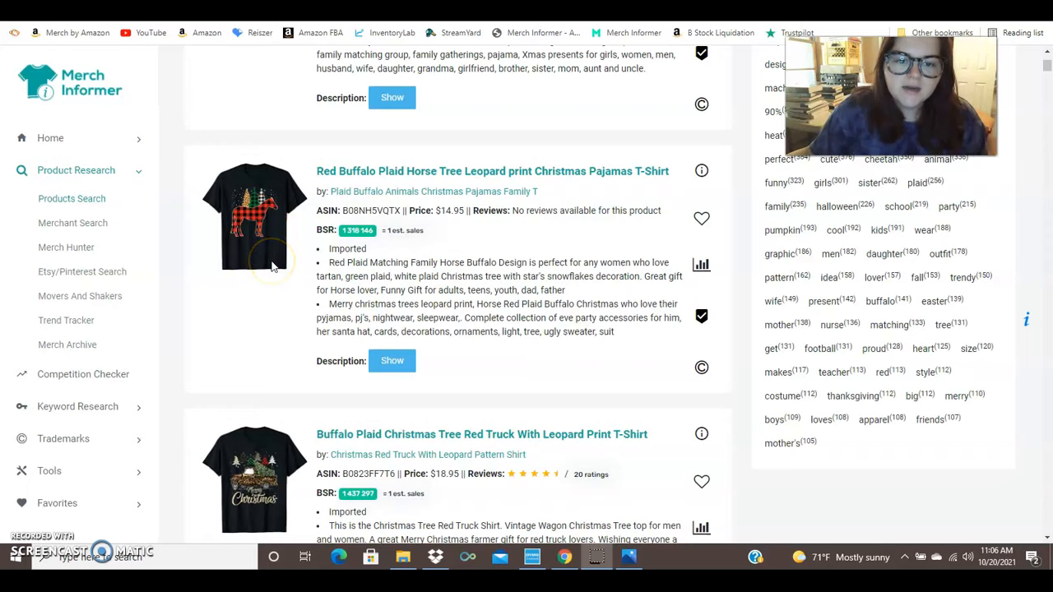
mouse_move(271, 243)
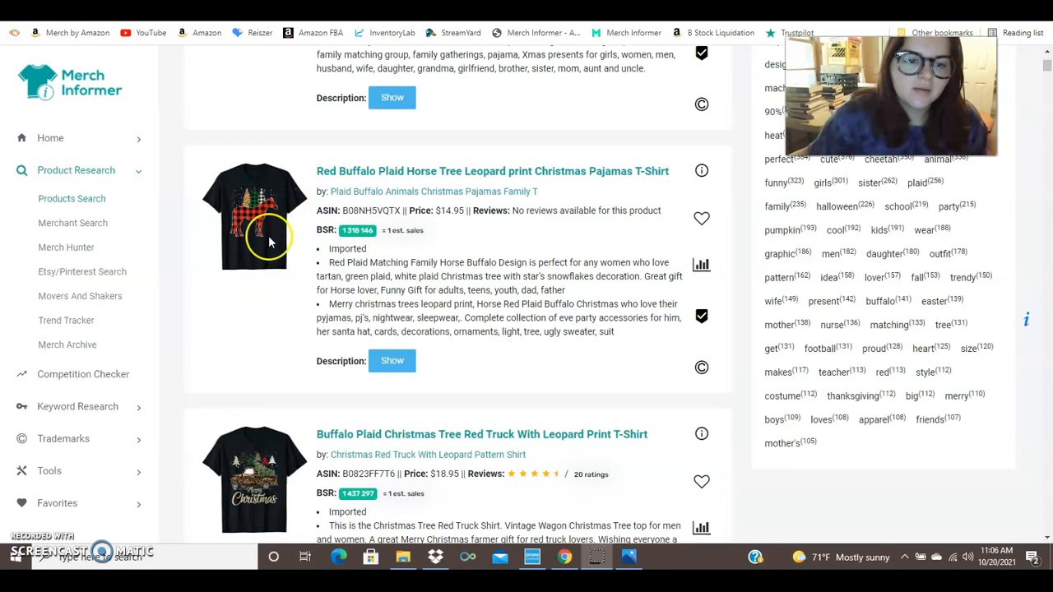
scroll("down", 3)
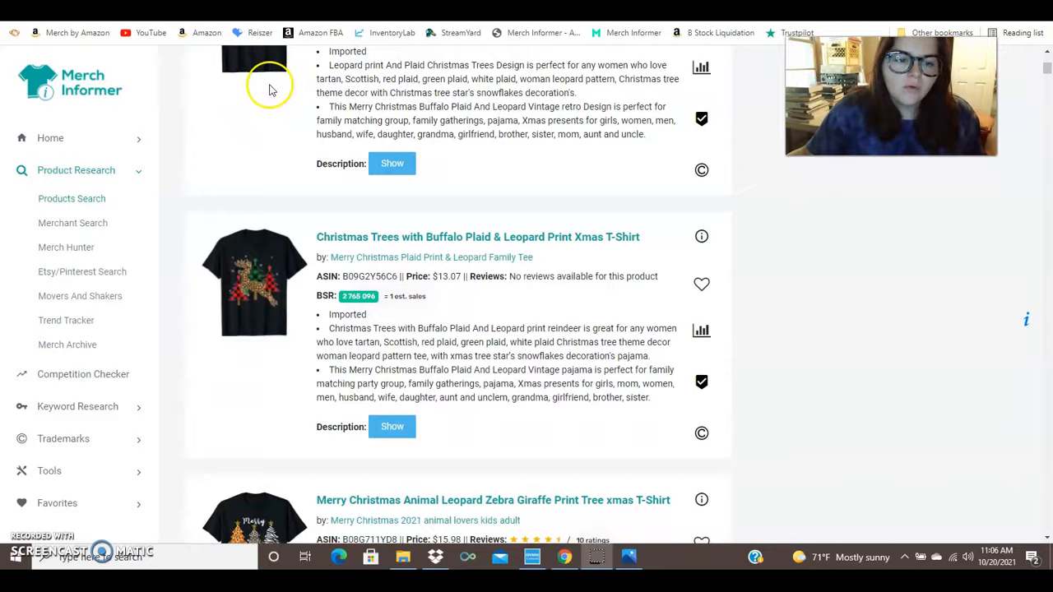
scroll("down", 3)
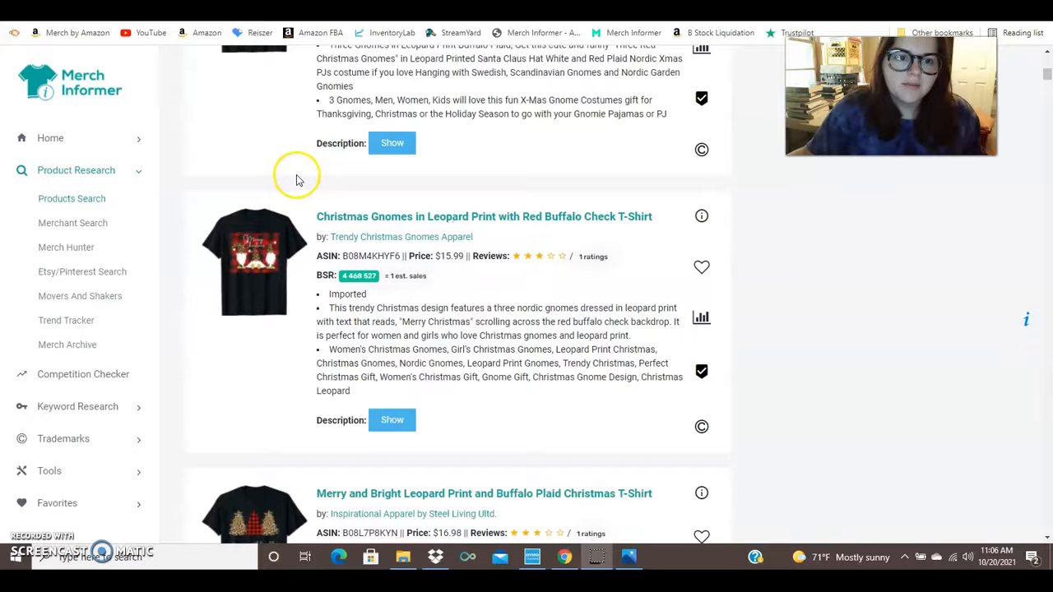
scroll("down", 3)
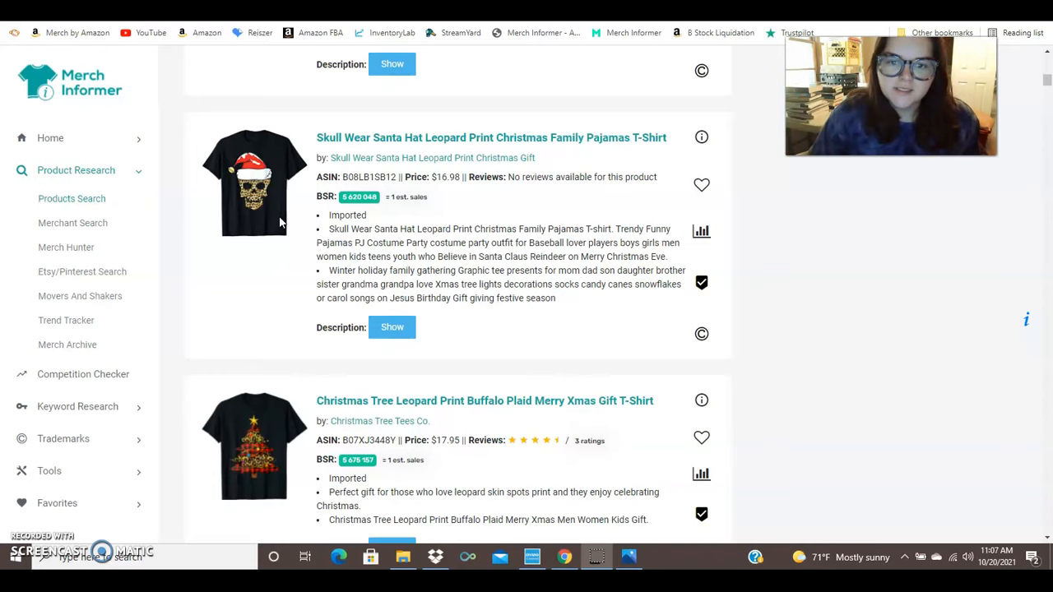
scroll("down", 3)
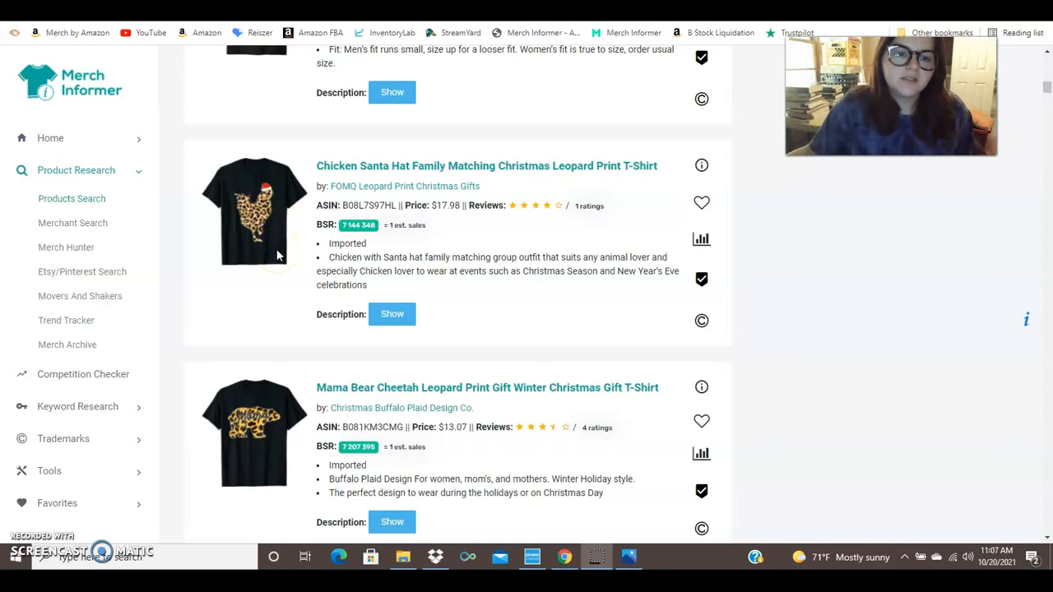
scroll("down", 3)
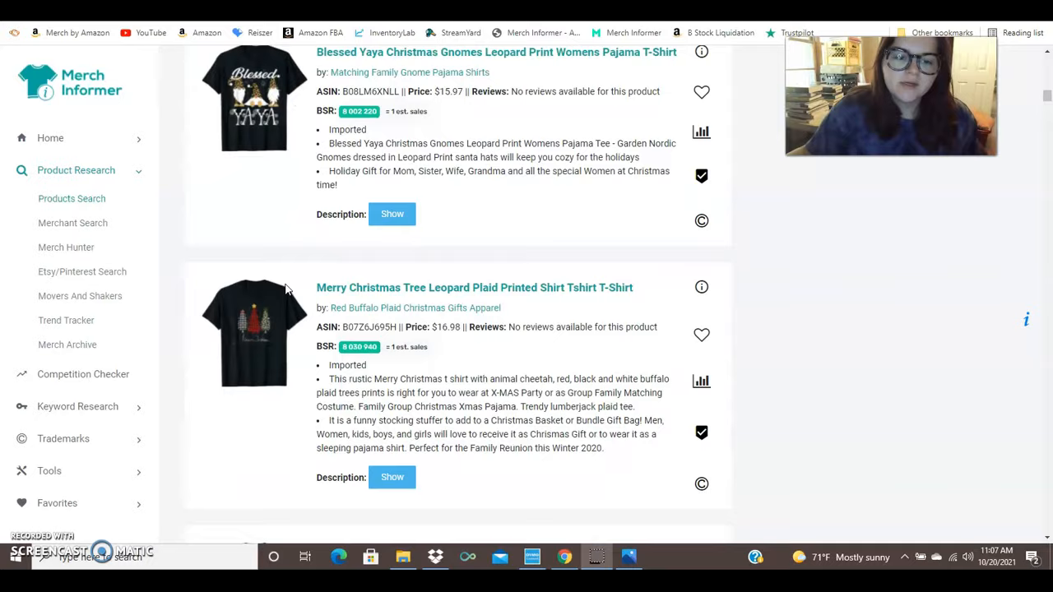
scroll("down", 3)
type("leopard print nurse")
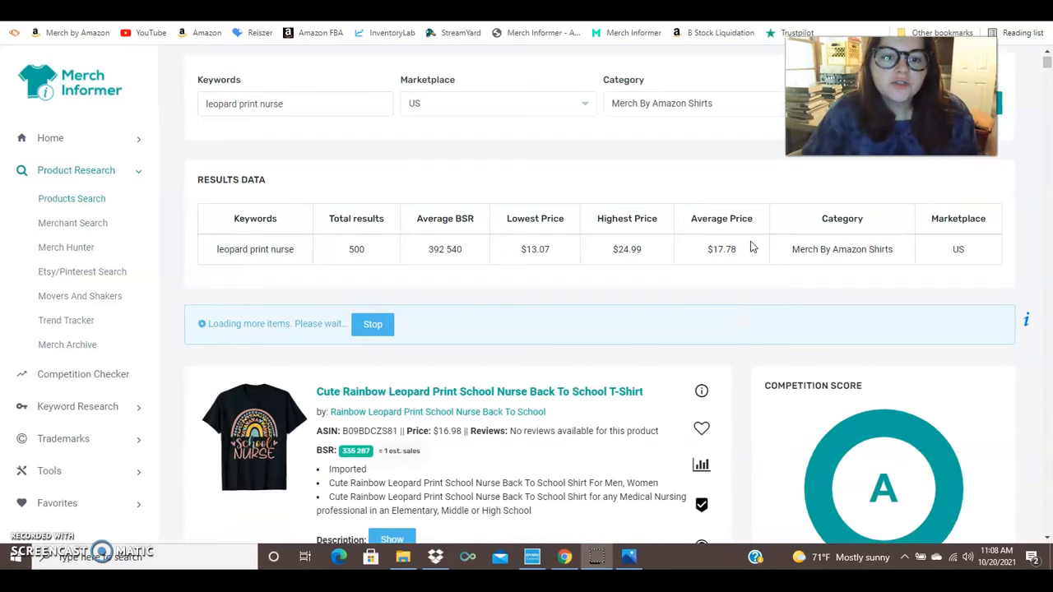
- Scroll the 'leopard print nurse' results and open the Emergency Nurse Leopard Print shirt
scroll("down", 3)
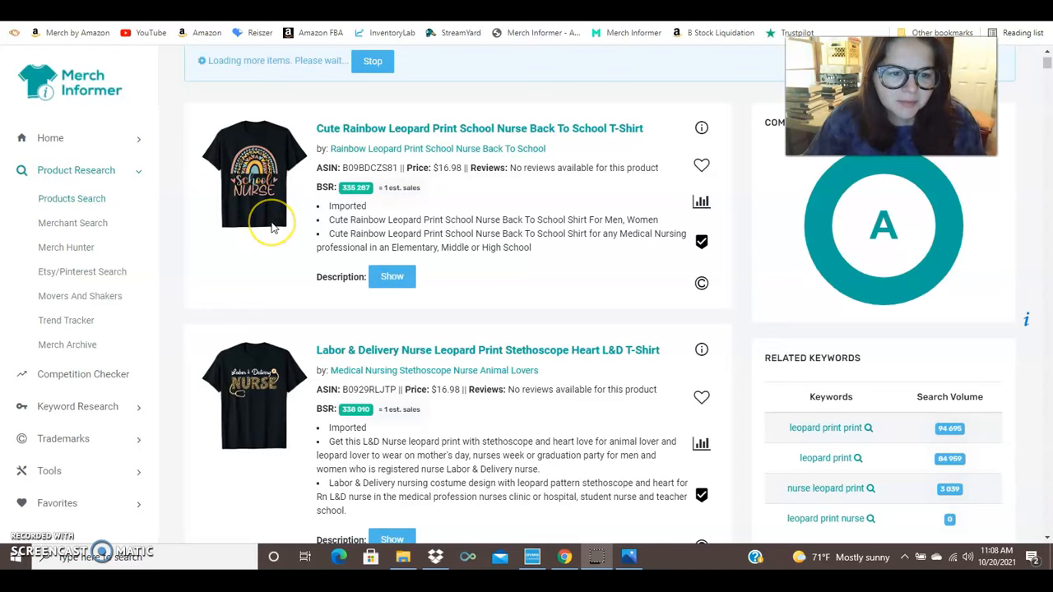
scroll("down", 3)
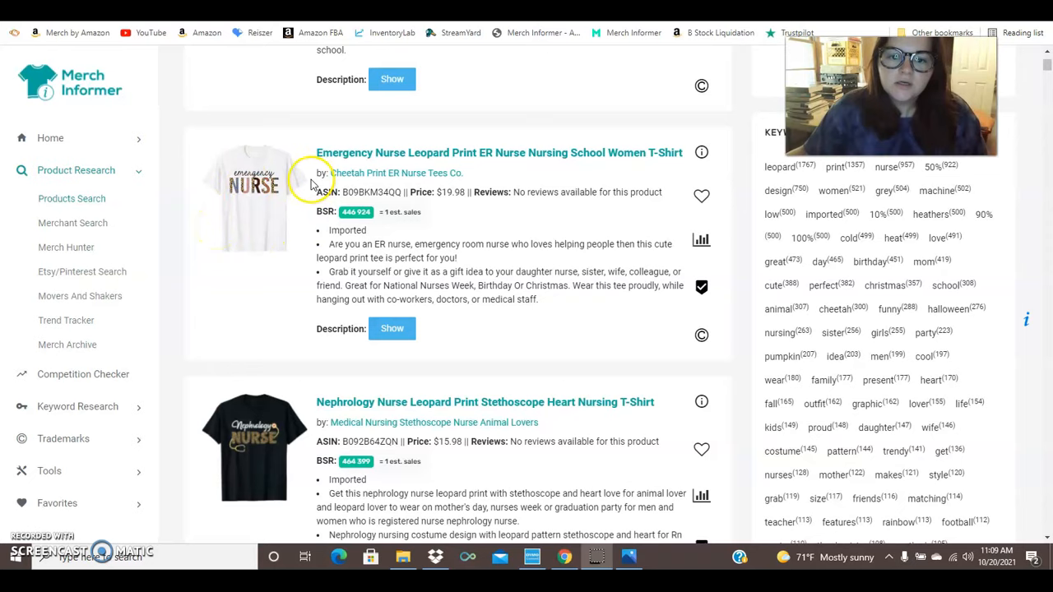
left_click(498, 153)
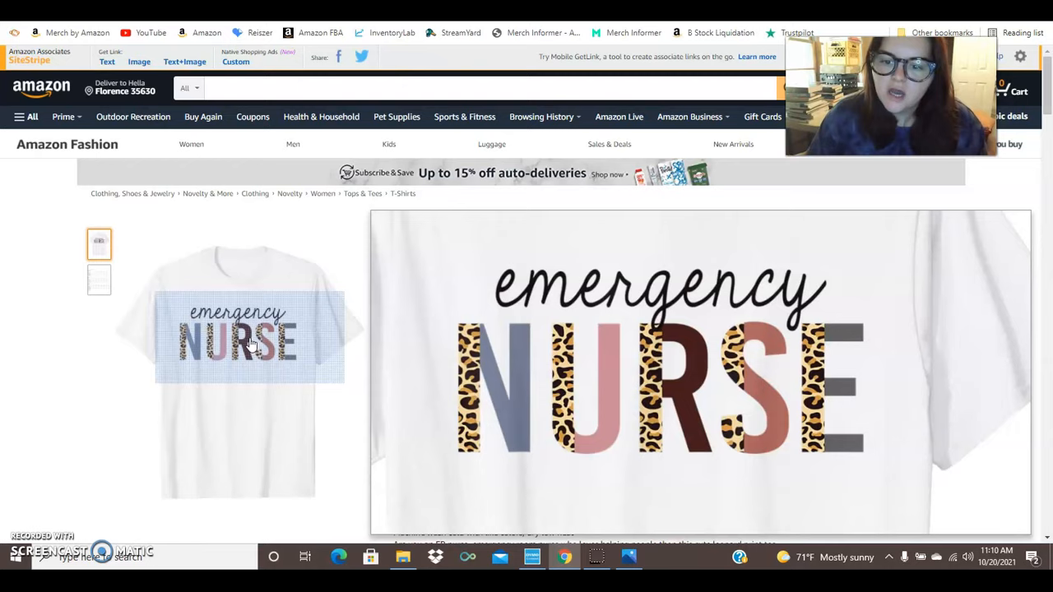
scroll("down", 3)
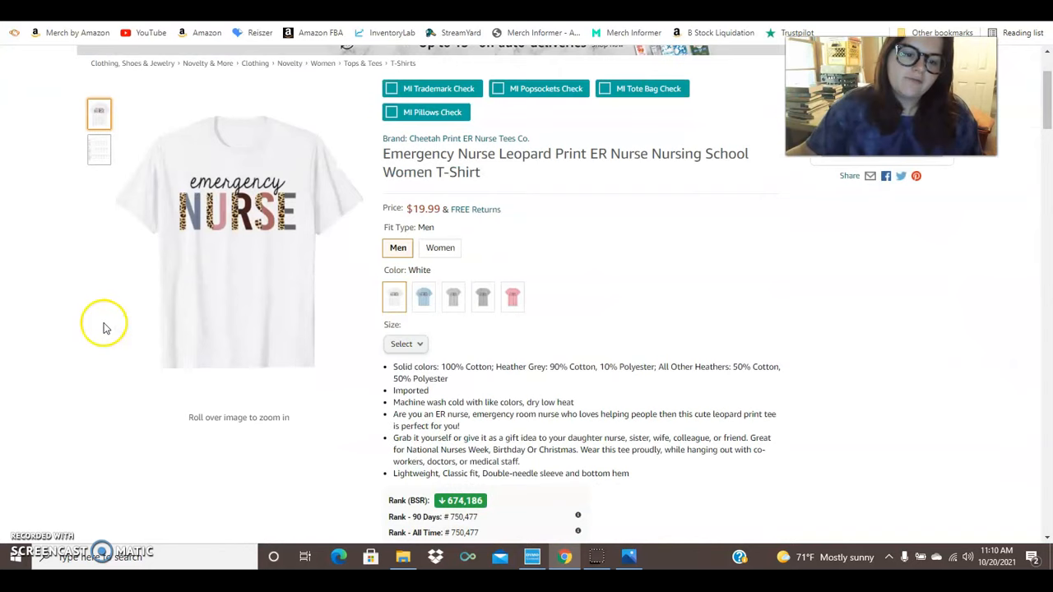
scroll("down", 3)
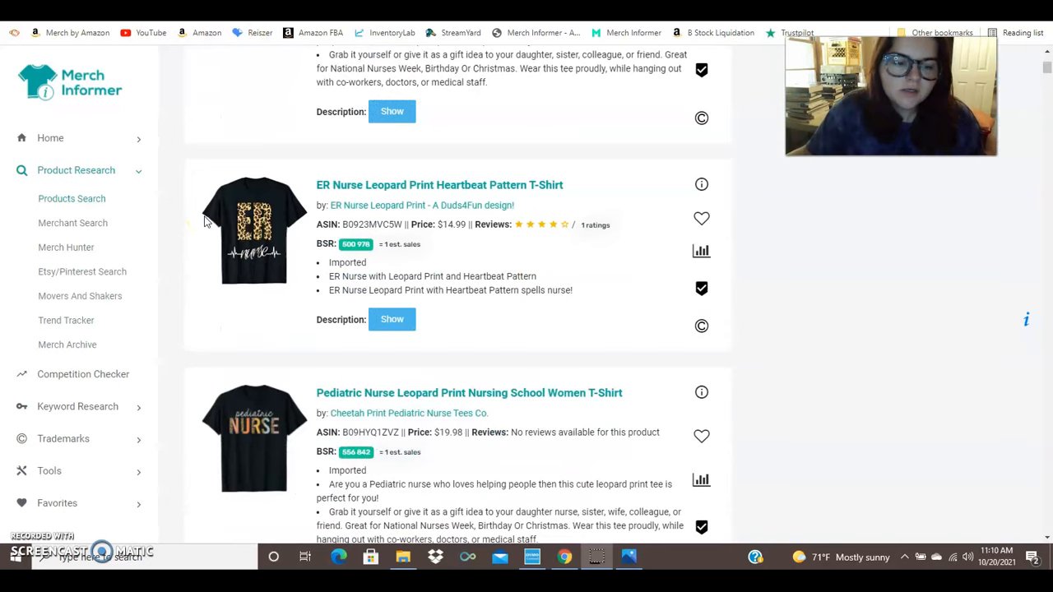
- Scroll through the ER, Mother Baby, Oncology and PICU nurse listings, comparing BSR
scroll("down", 3)
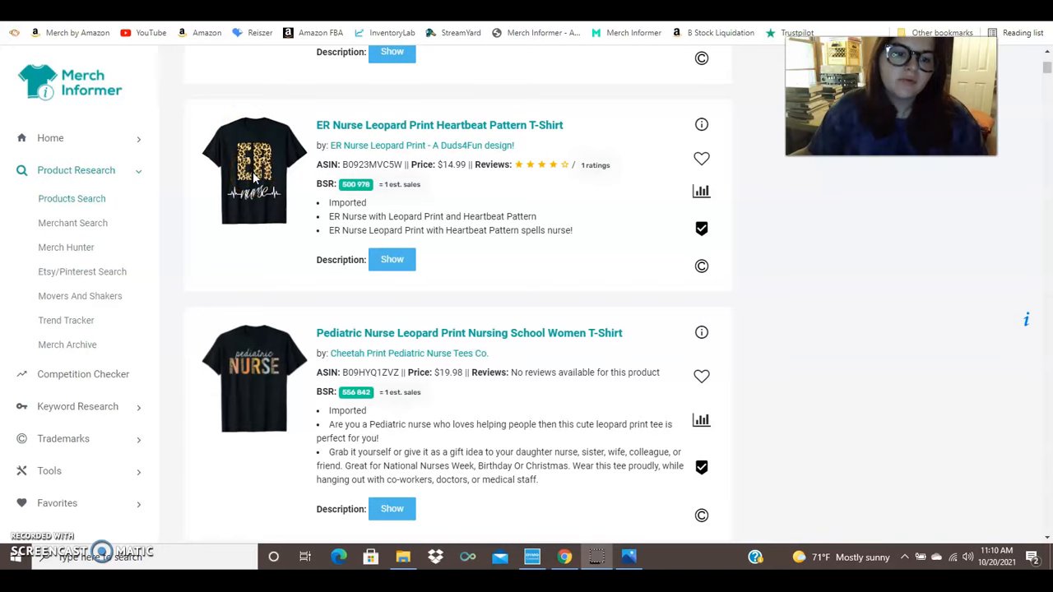
mouse_move(296, 179)
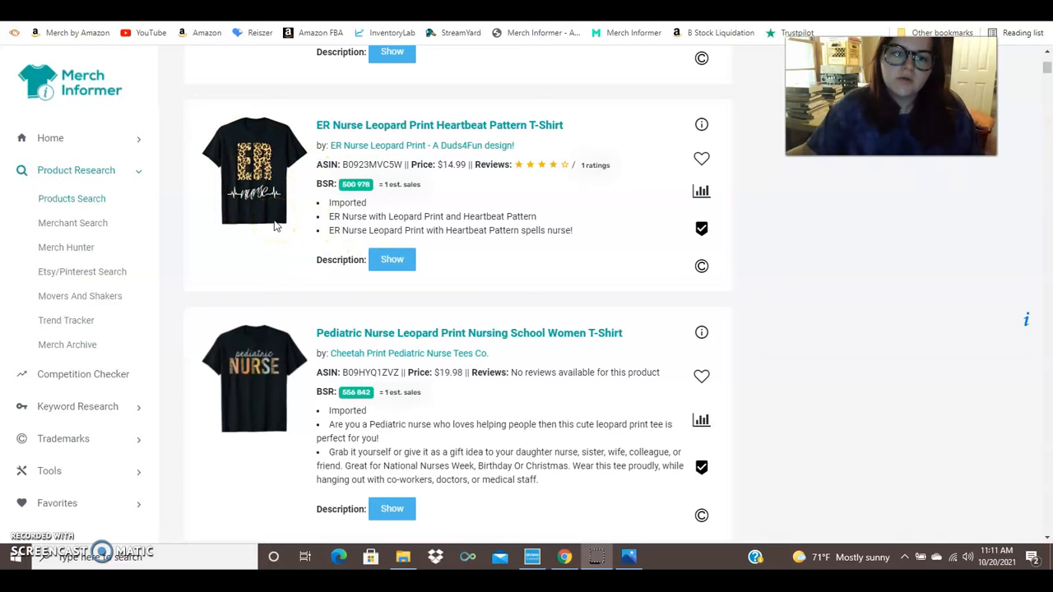
scroll("down", 3)
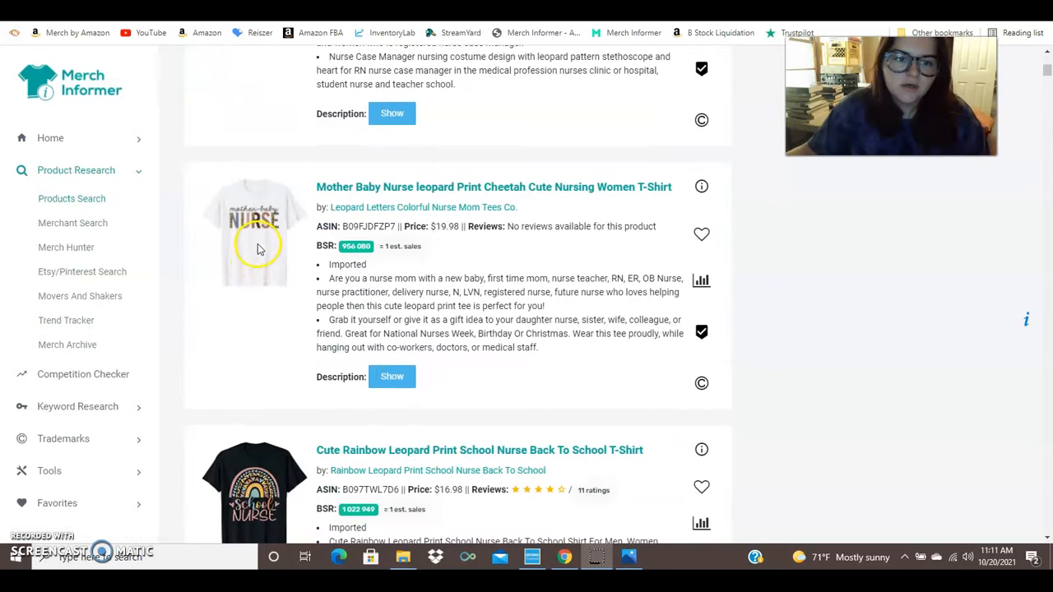
scroll("down", 3)
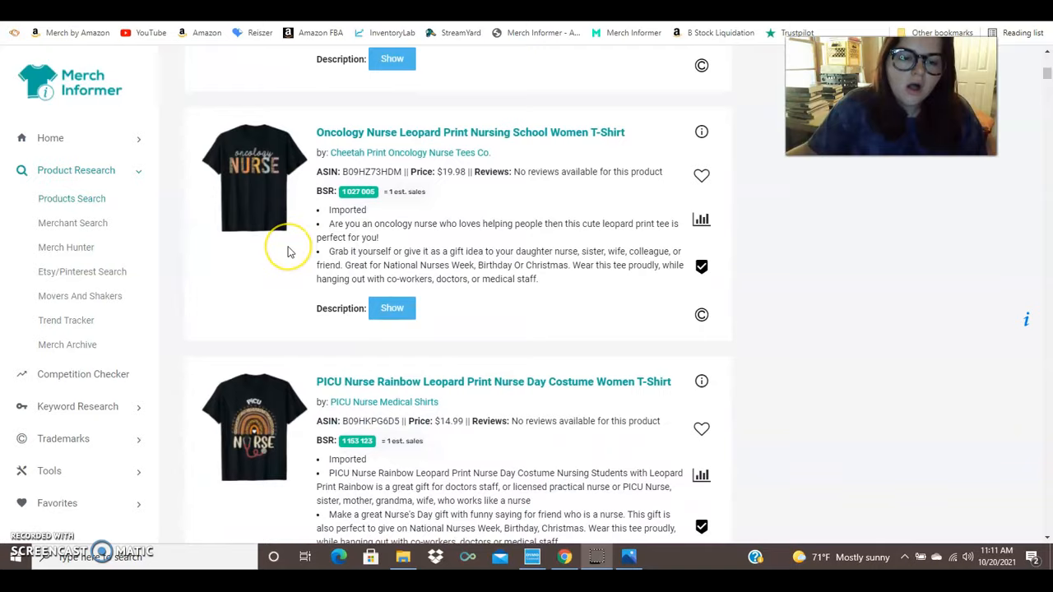
scroll("down", 3)
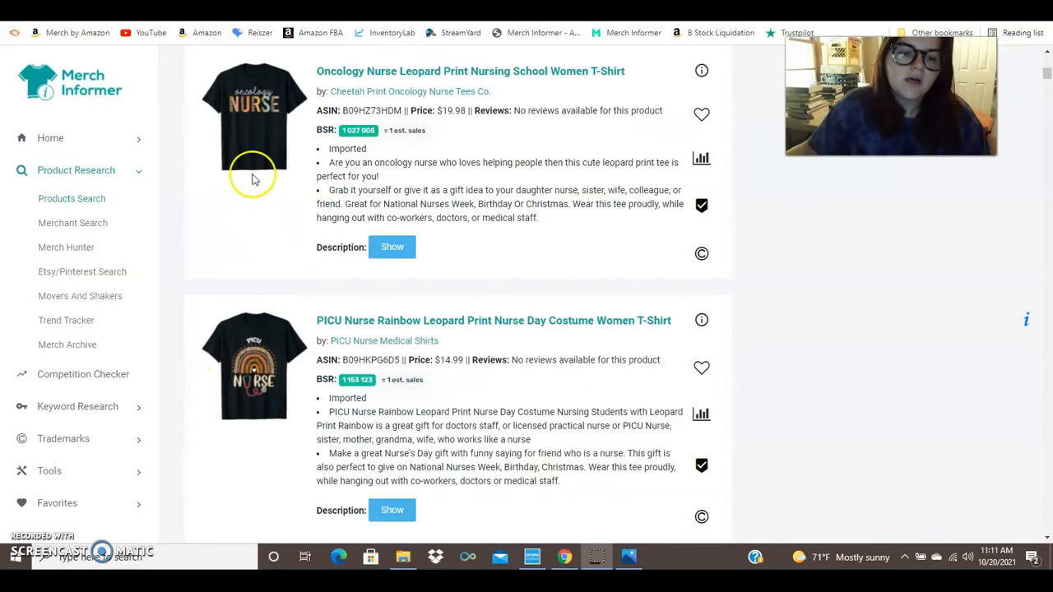
scroll("down", 3)
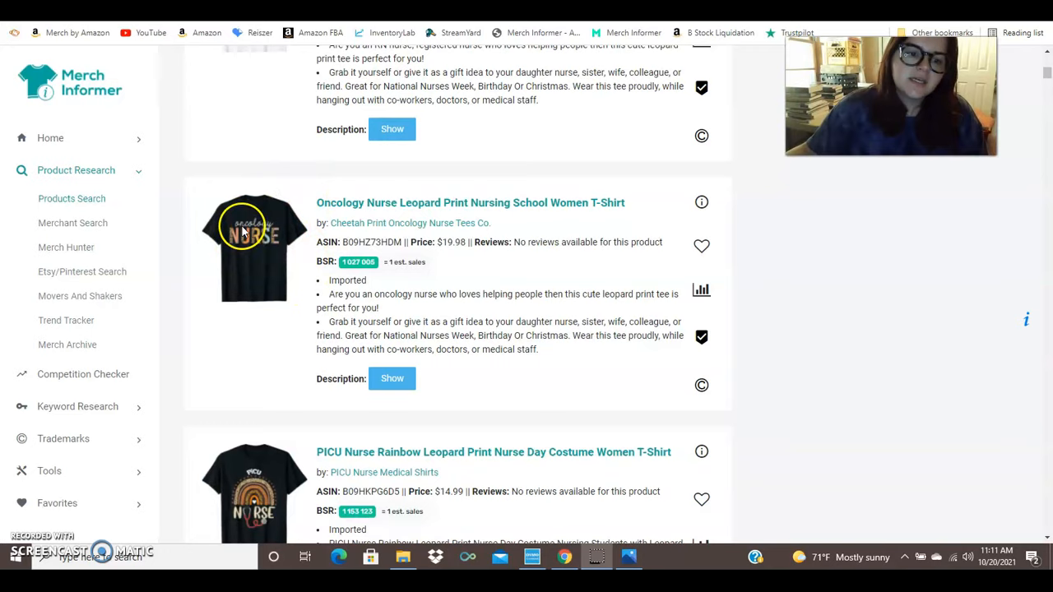
mouse_move(218, 259)
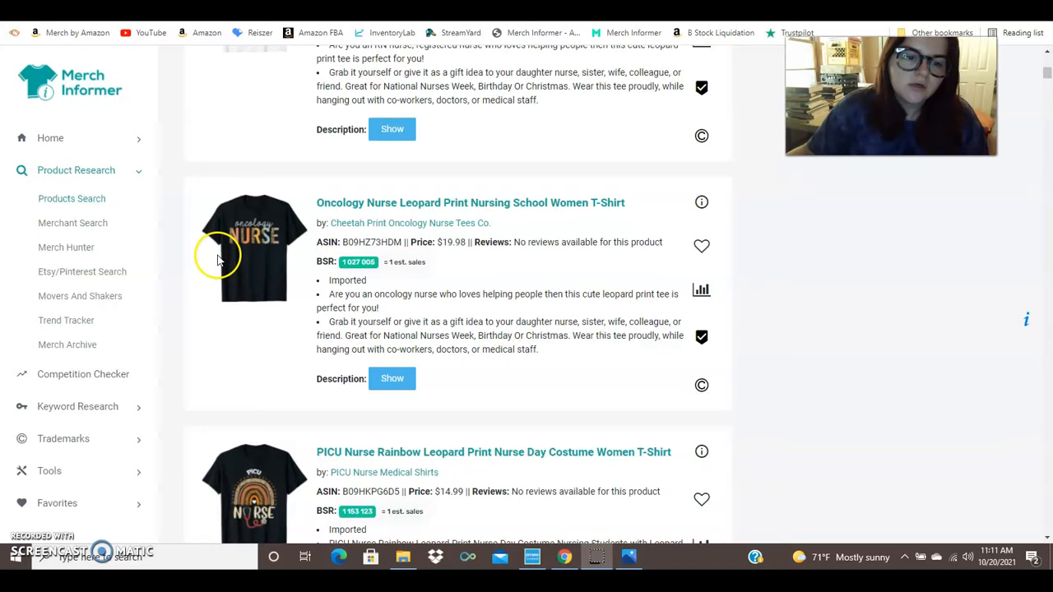
mouse_move(272, 234)
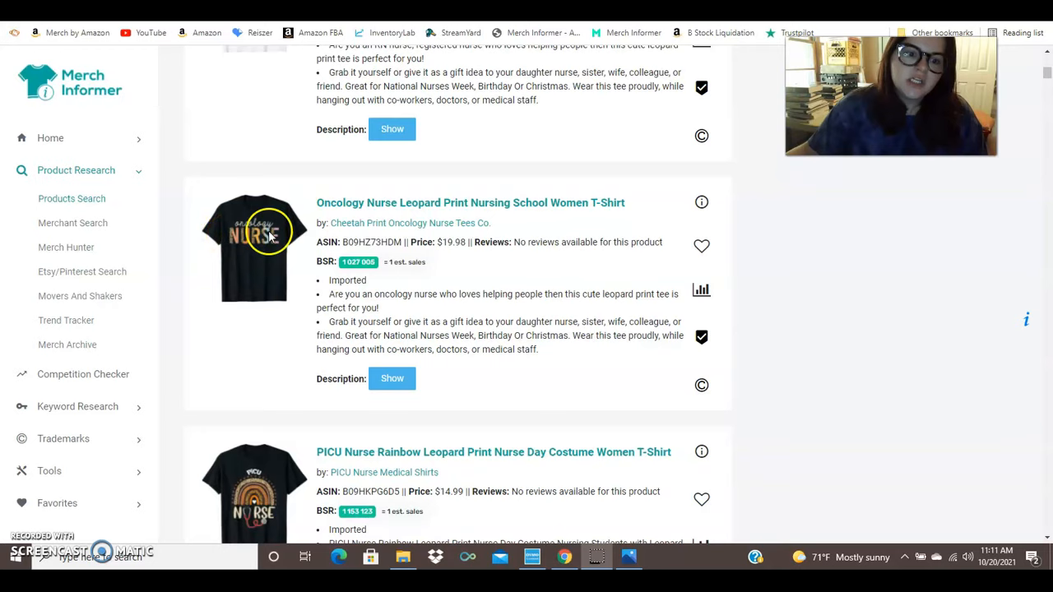
mouse_move(273, 238)
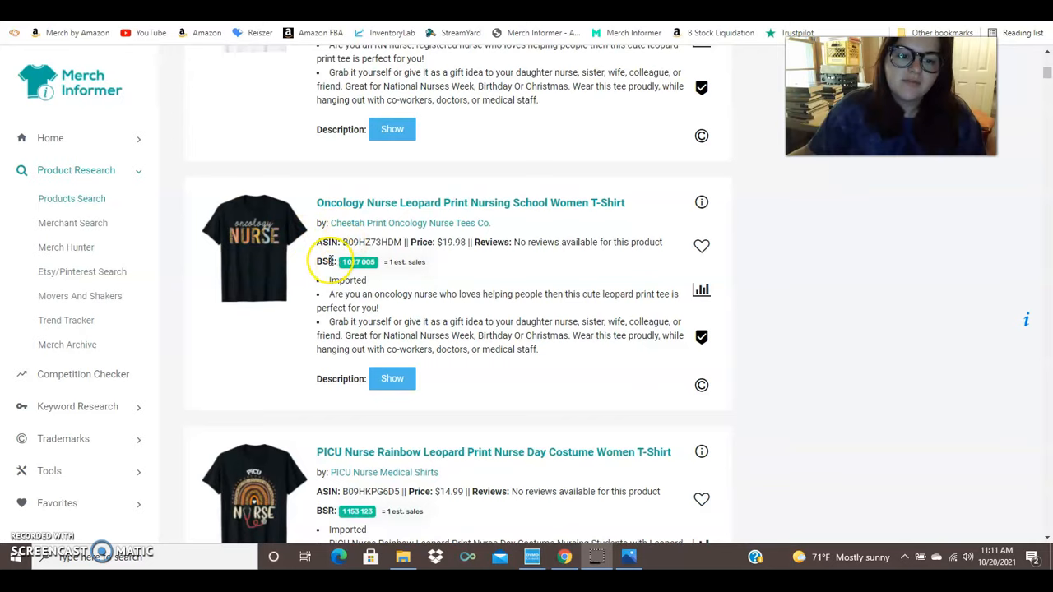
- Scroll the general leopard print results past pumpkin, MTV, cactus and Exotic designs
scroll("down", 3)
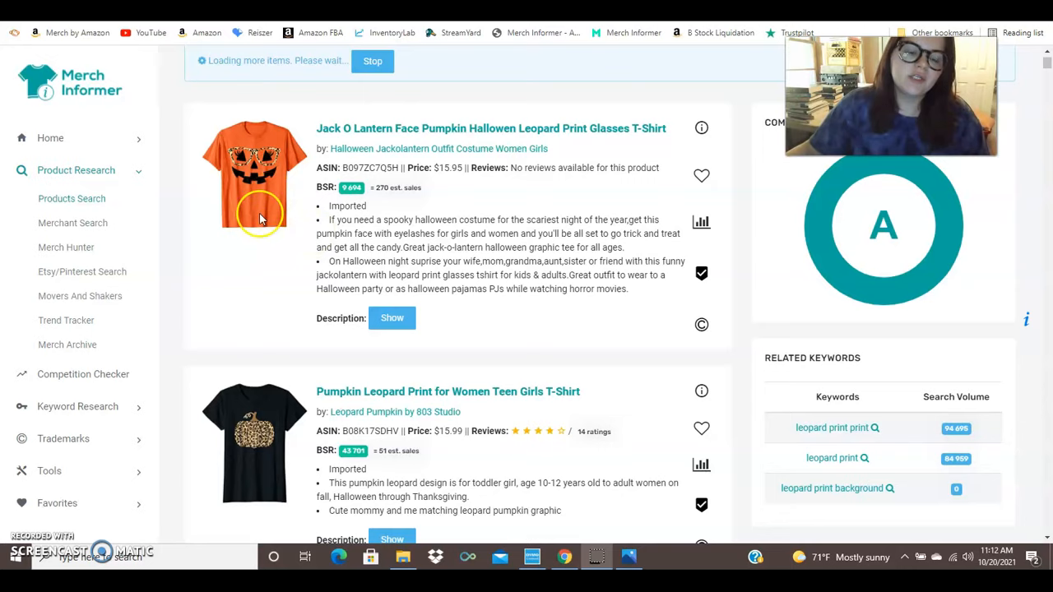
scroll("down", 3)
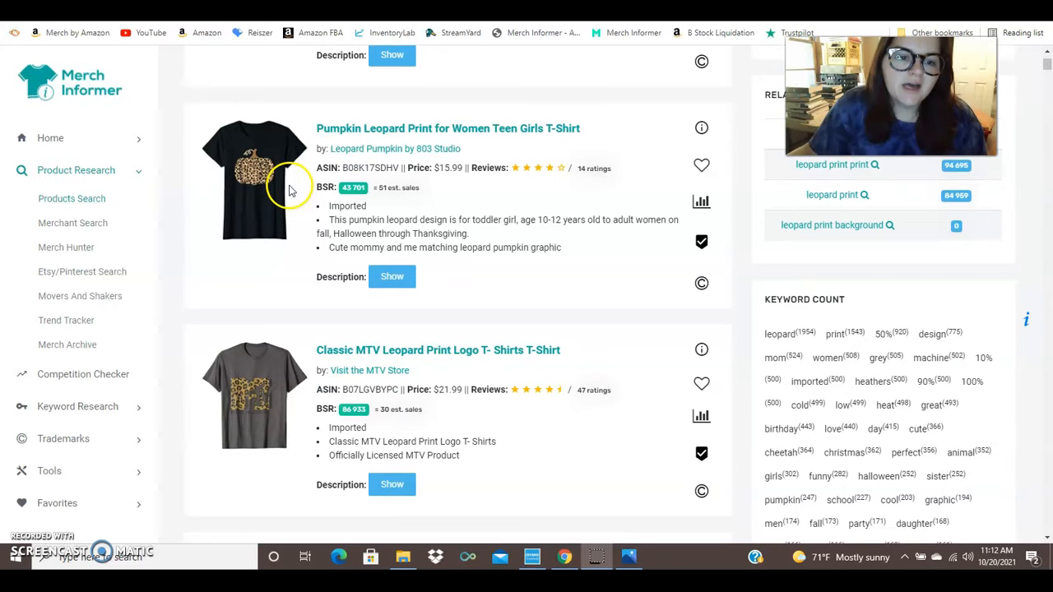
mouse_move(255, 222)
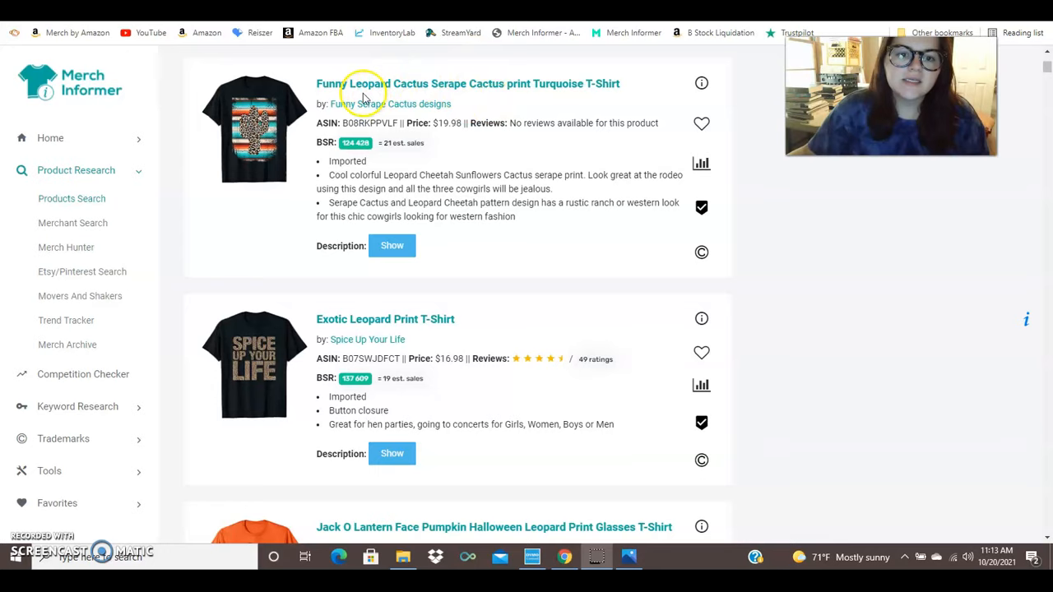
scroll("down", 3)
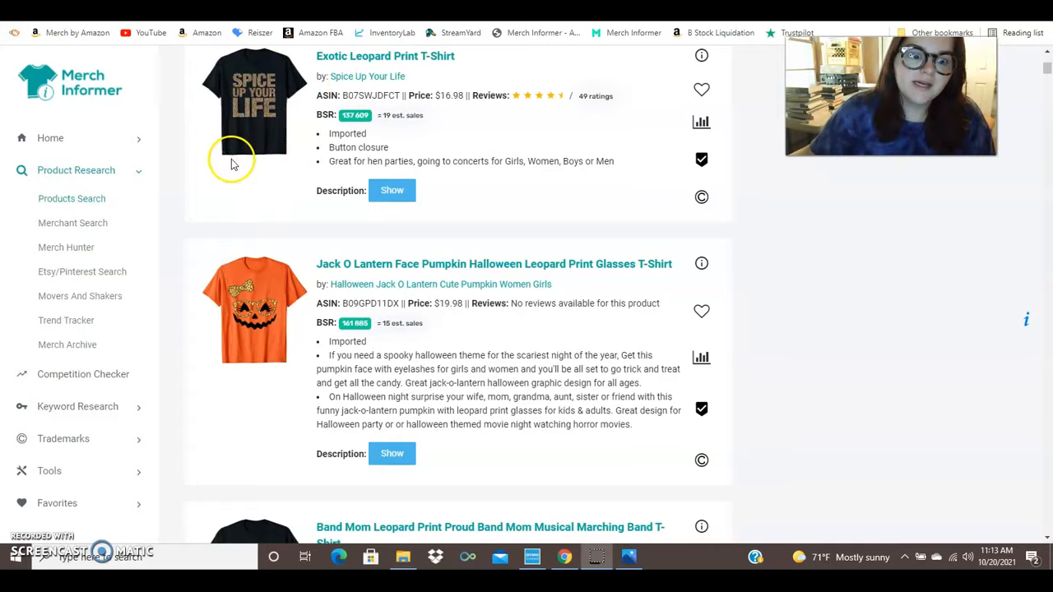
scroll("down", 3)
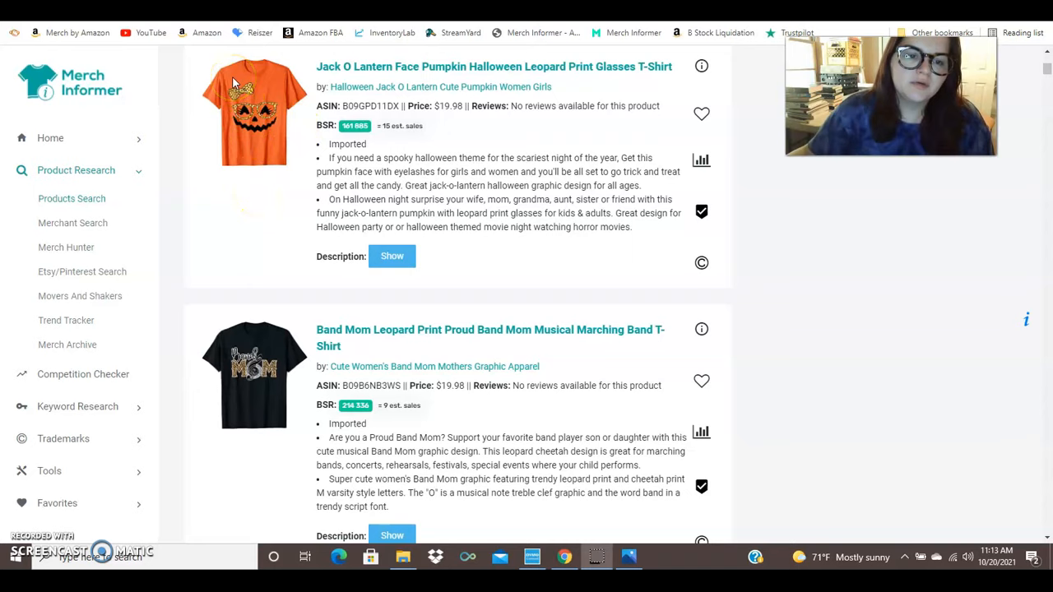
mouse_move(271, 155)
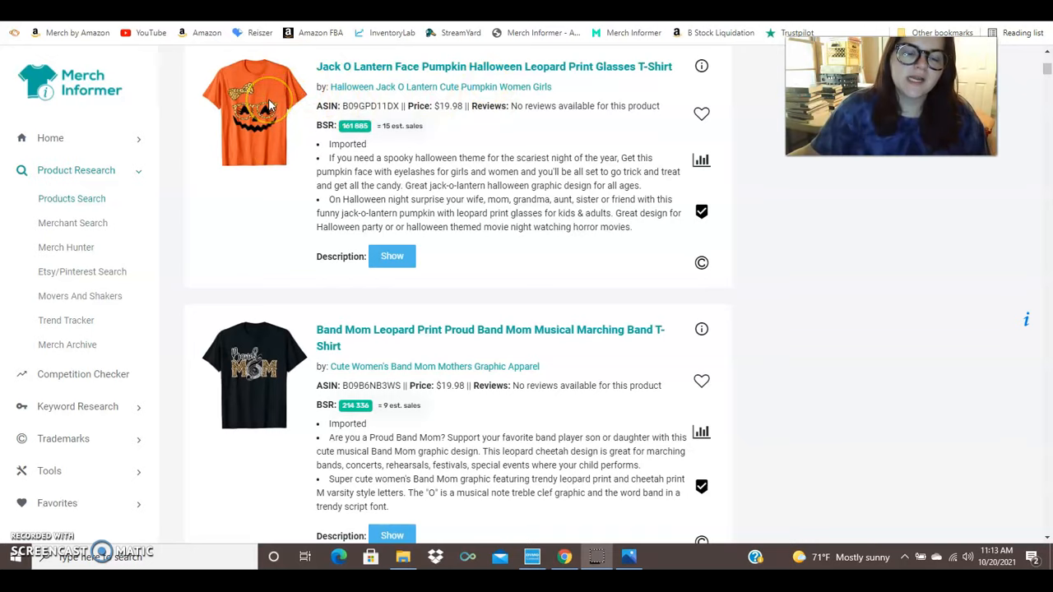
- Scroll past Band Mom and Football Mom listings to the 'leopard print football' results
scroll("down", 3)
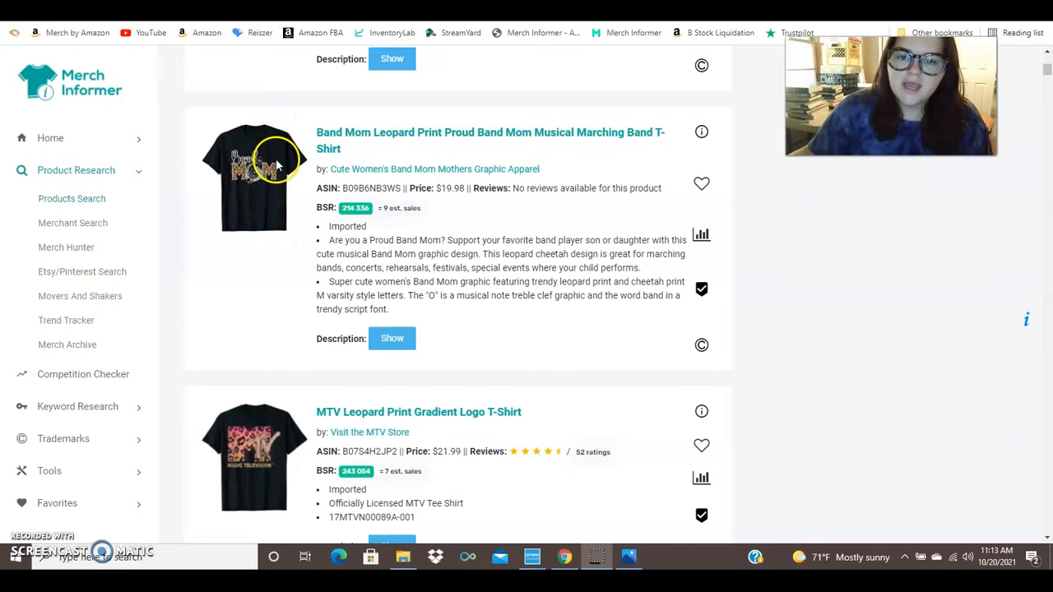
mouse_move(283, 222)
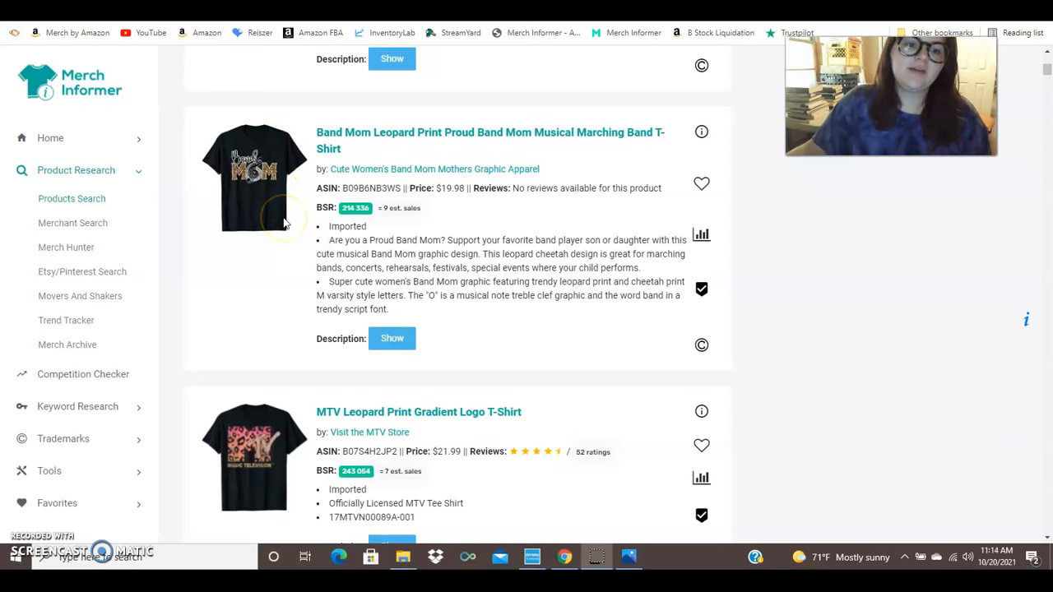
scroll("down", 3)
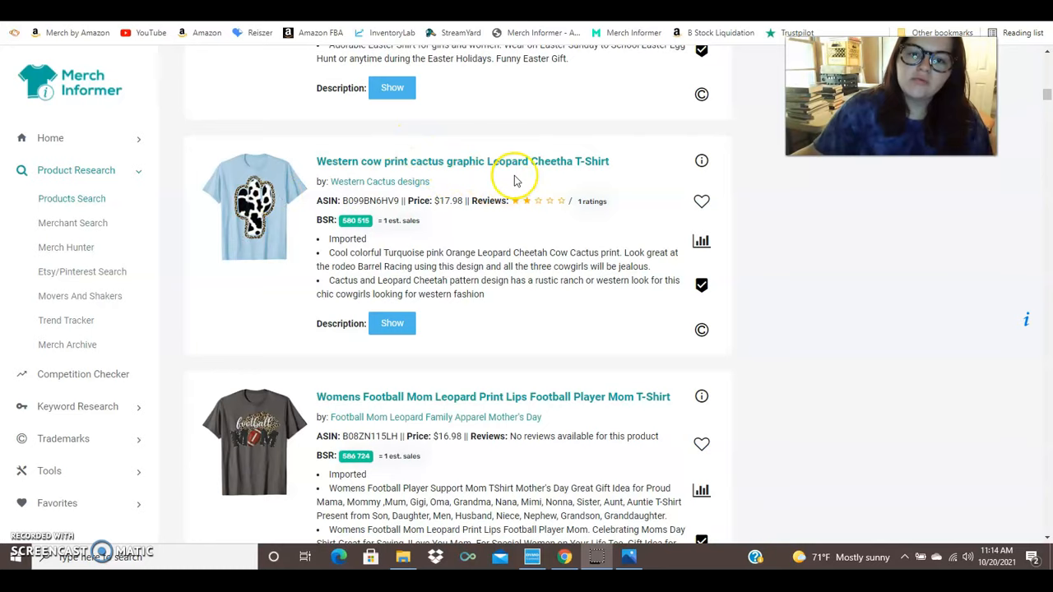
mouse_move(368, 250)
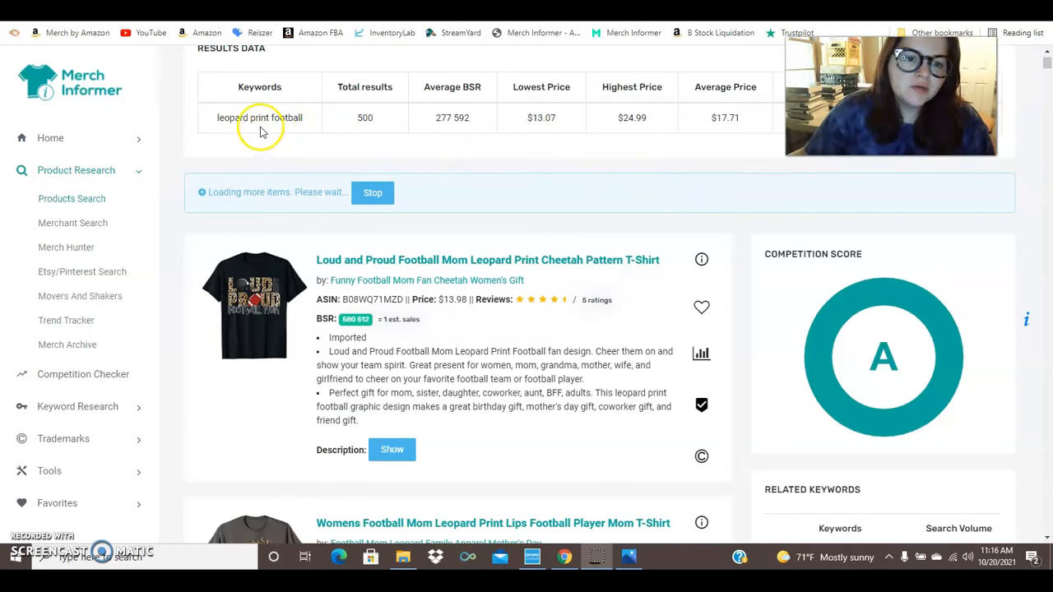
scroll("down", 3)
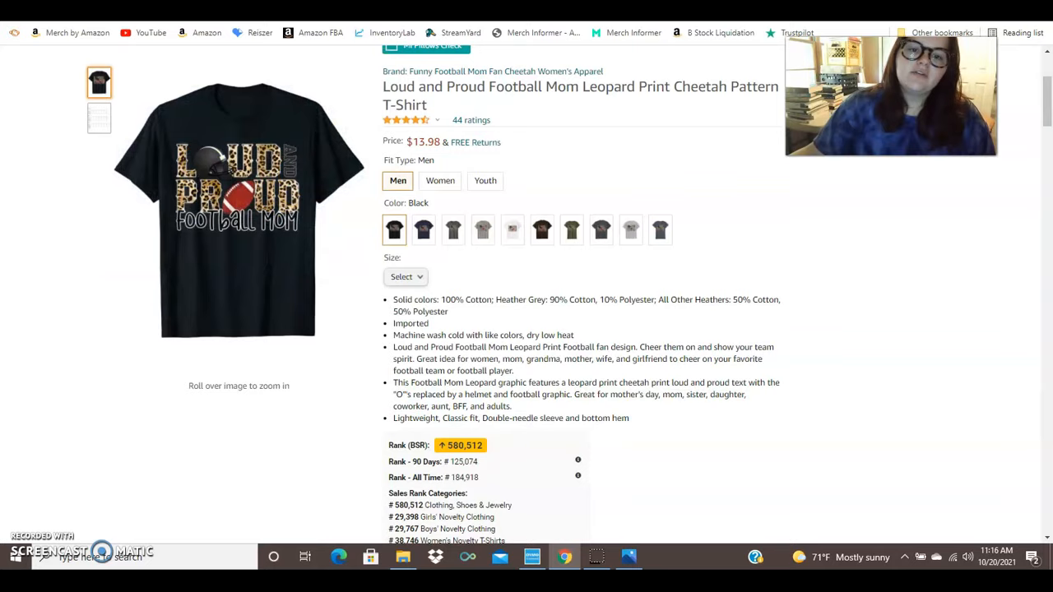
mouse_move(246, 173)
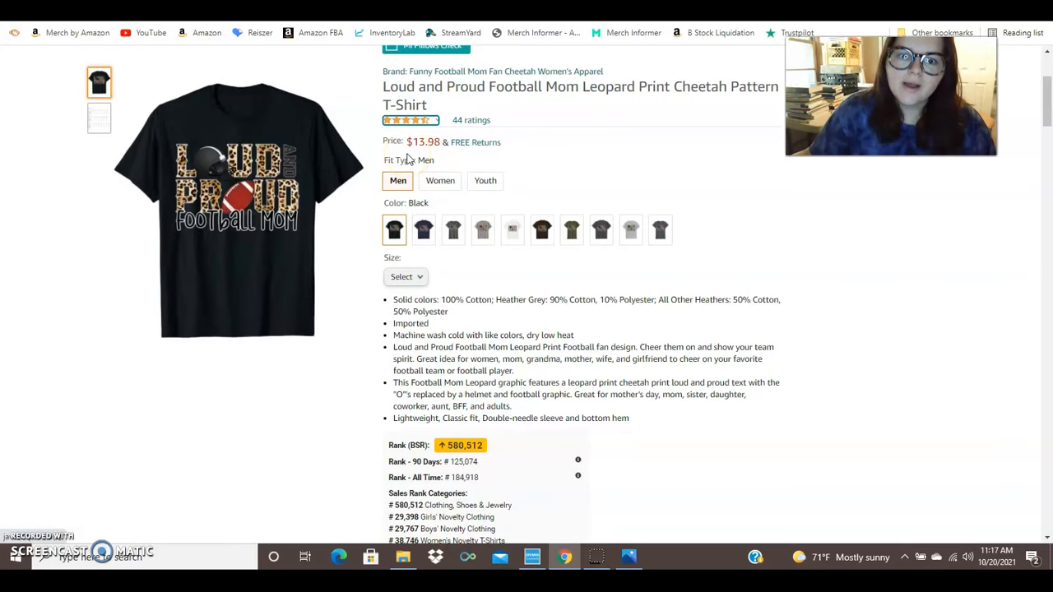
mouse_move(590, 134)
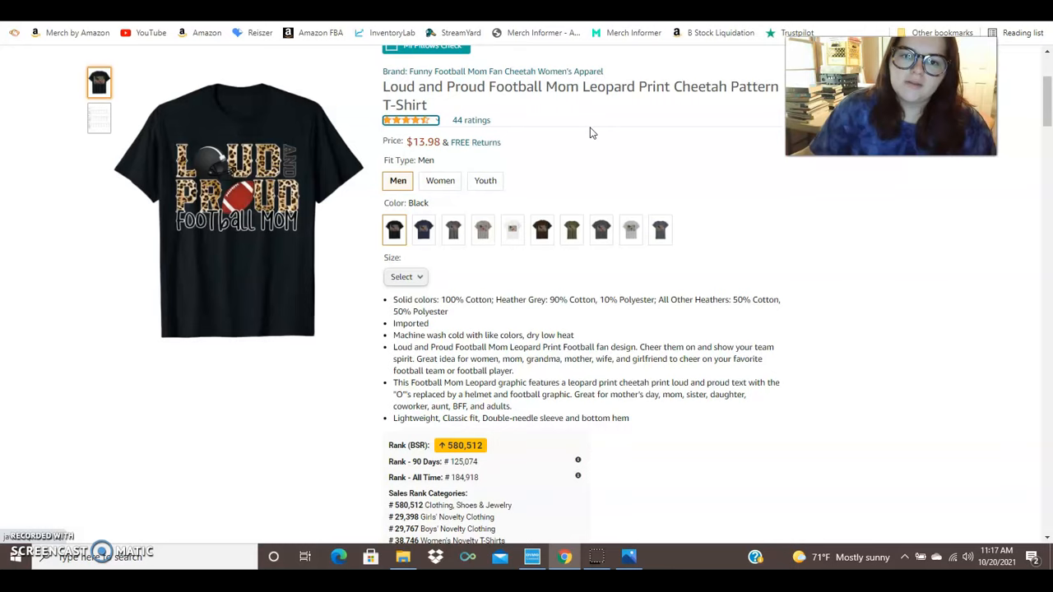
- Scroll the Loud and Proud Football Mom Amazon page to its price, ratings and BSR
scroll("down", 3)
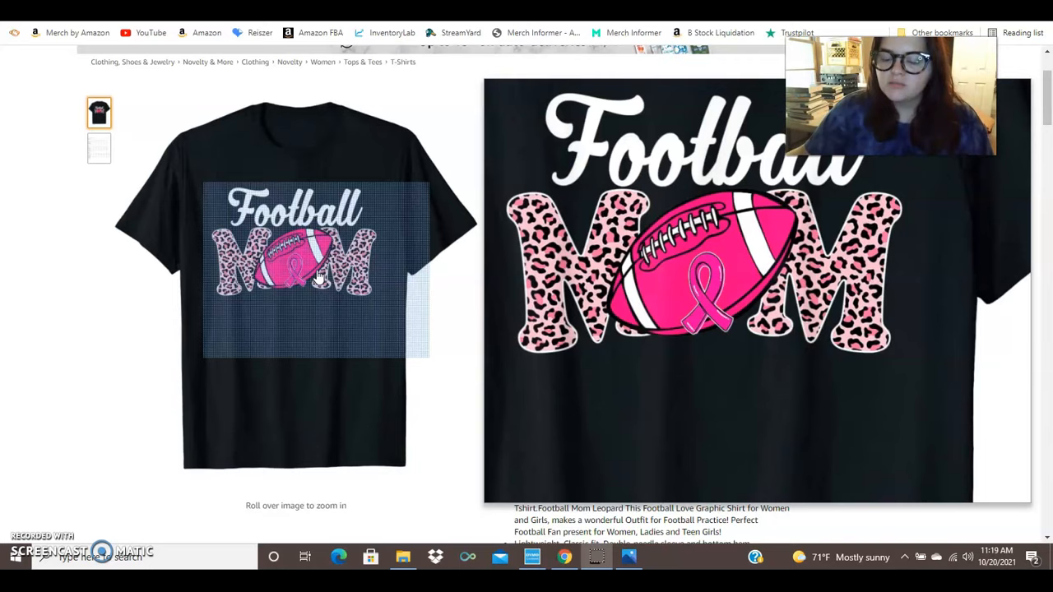
mouse_move(275, 288)
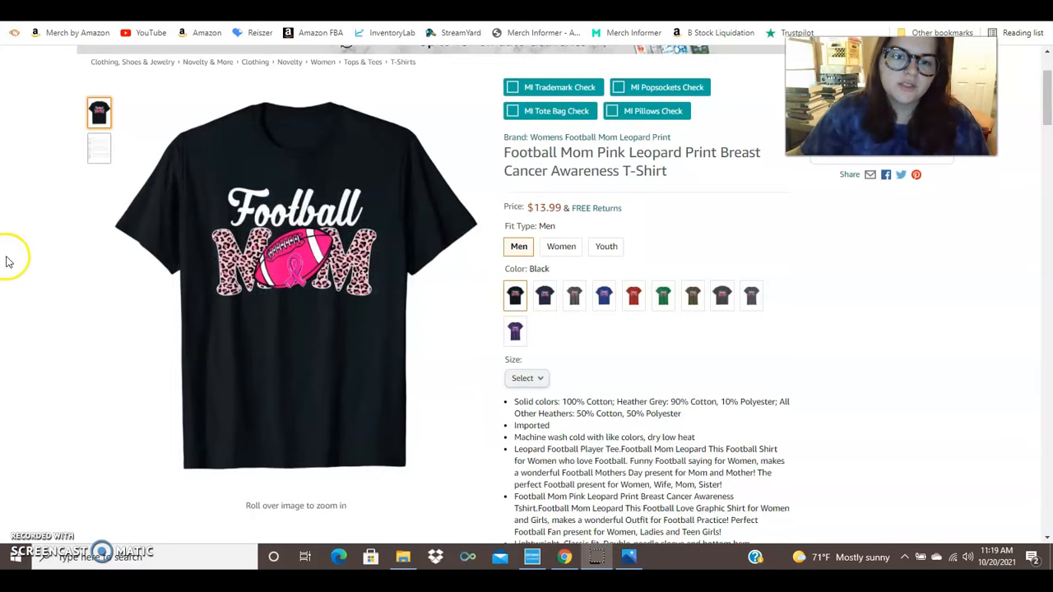
mouse_move(294, 270)
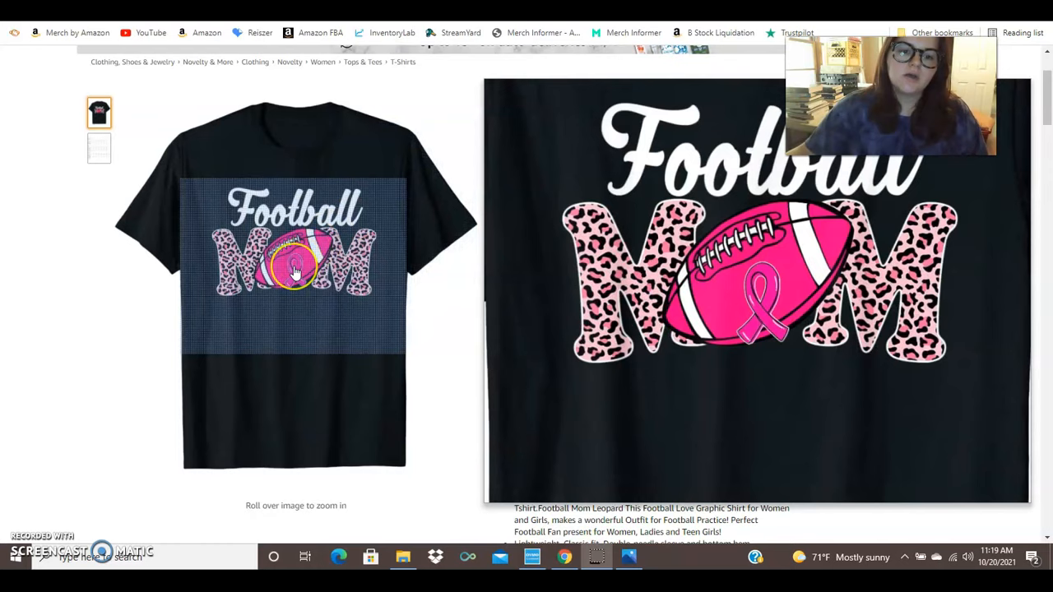